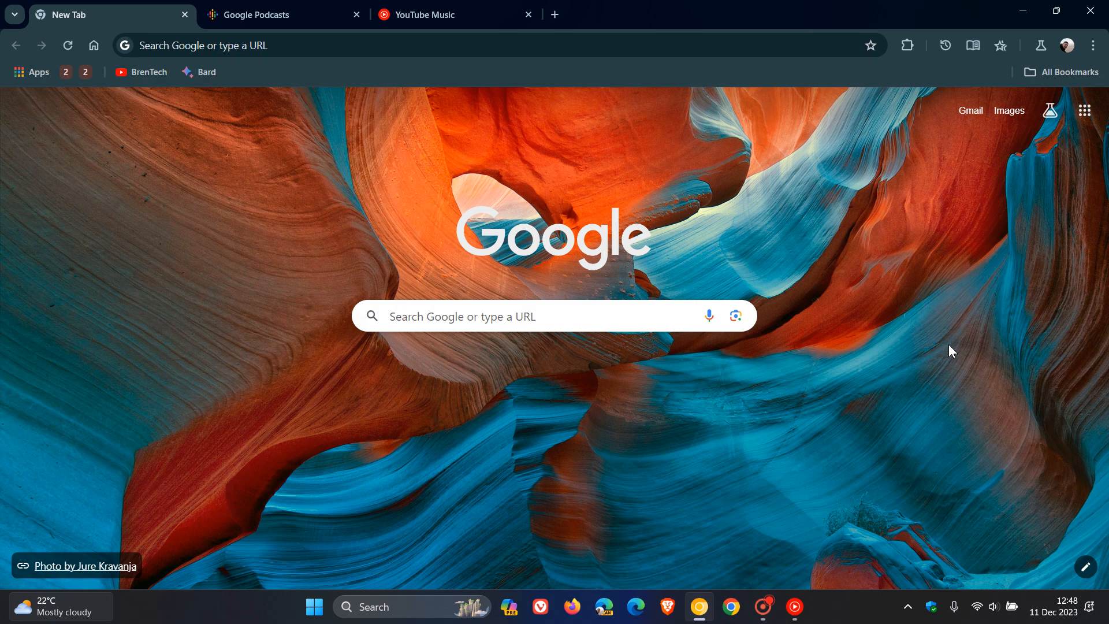
pyautogui.moveTo(927, 358)
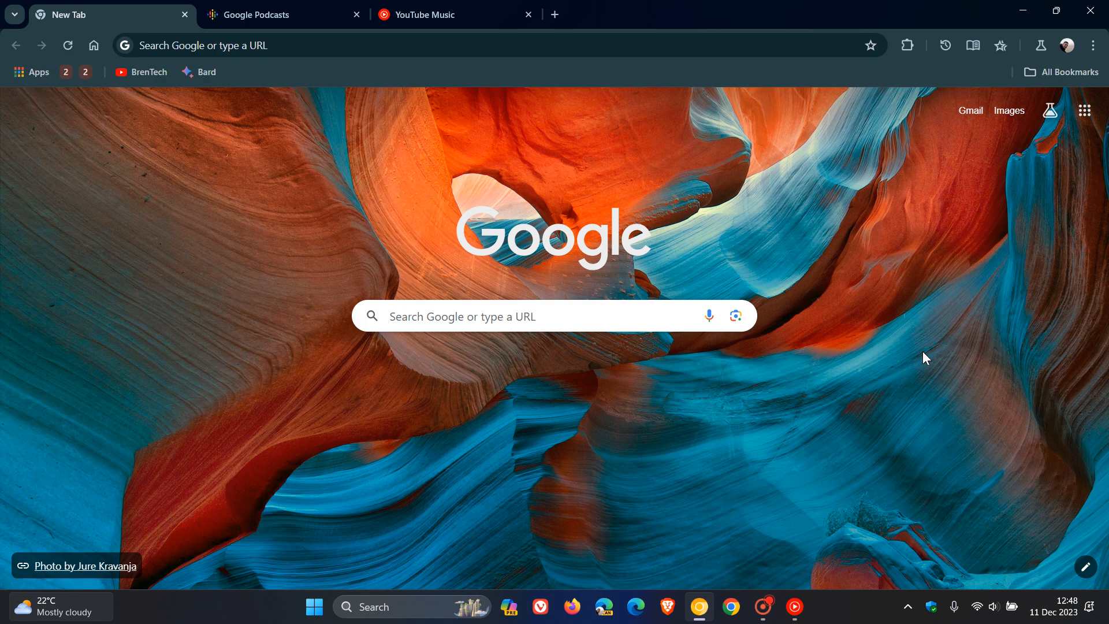
# - Glance at the Google Podcasts homepage, then show the YouTube Music library of saved podcasts
pyautogui.click(276, 13)
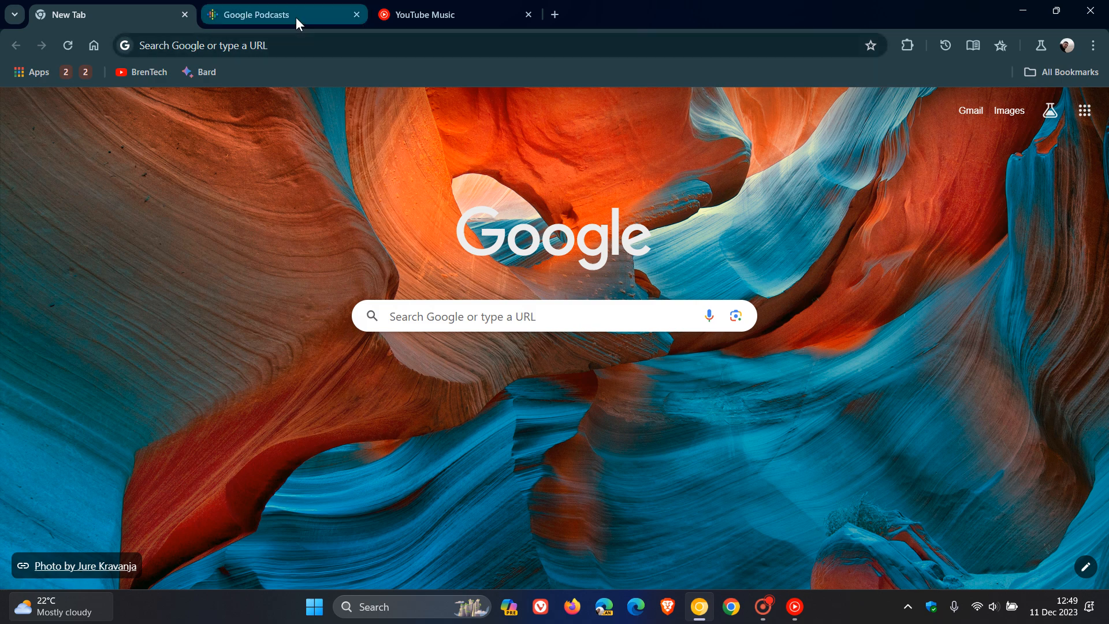
pyautogui.click(283, 13)
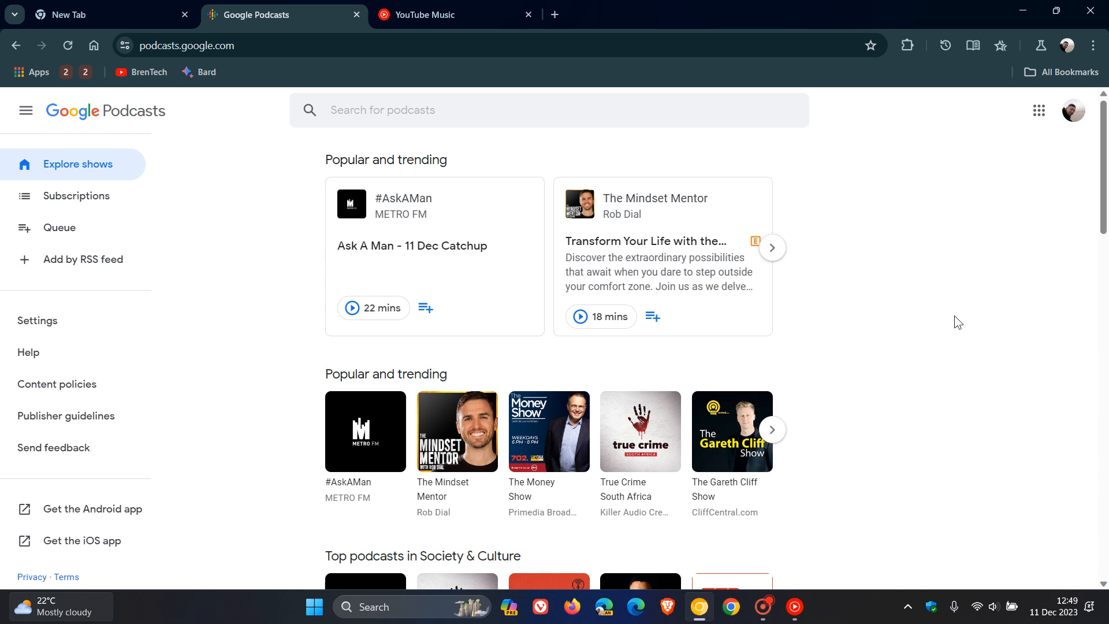
pyautogui.moveTo(932, 303)
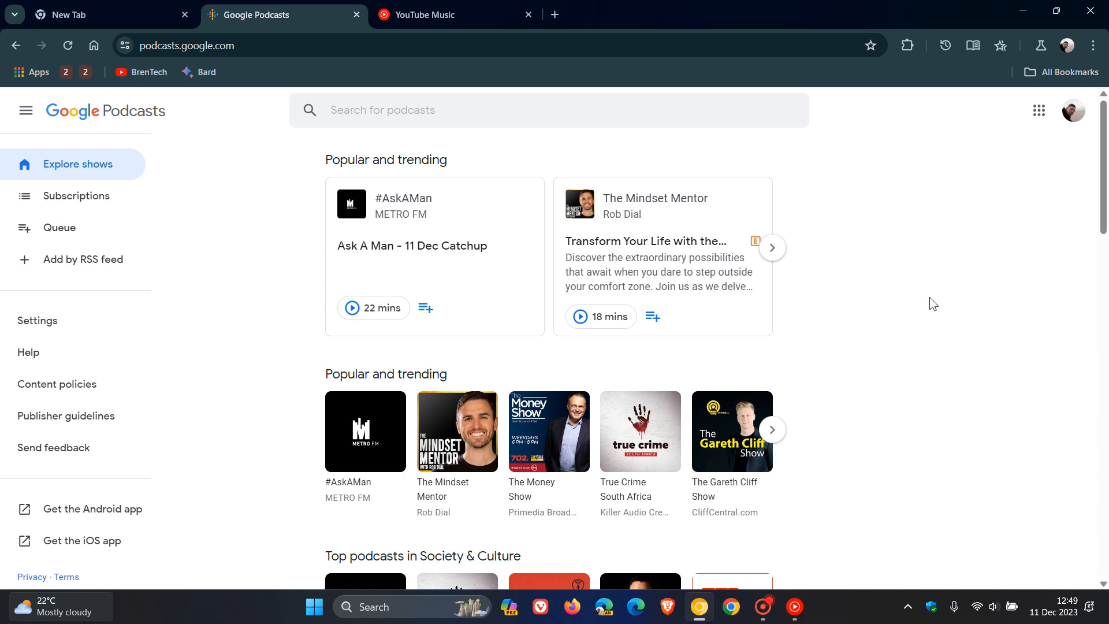
pyautogui.click(454, 14)
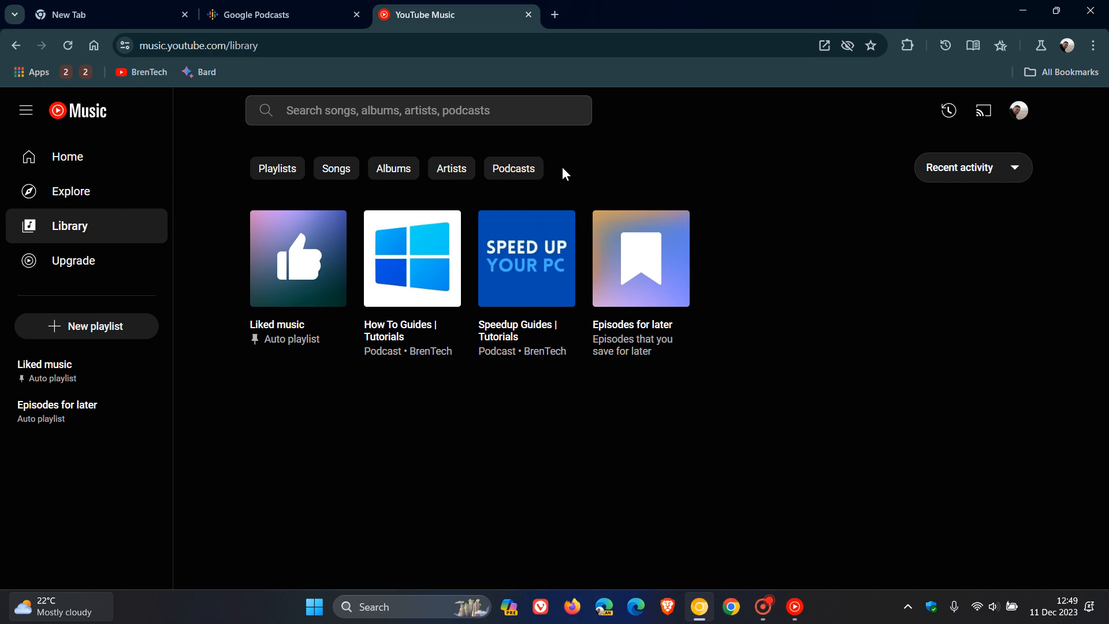
pyautogui.moveTo(865, 294)
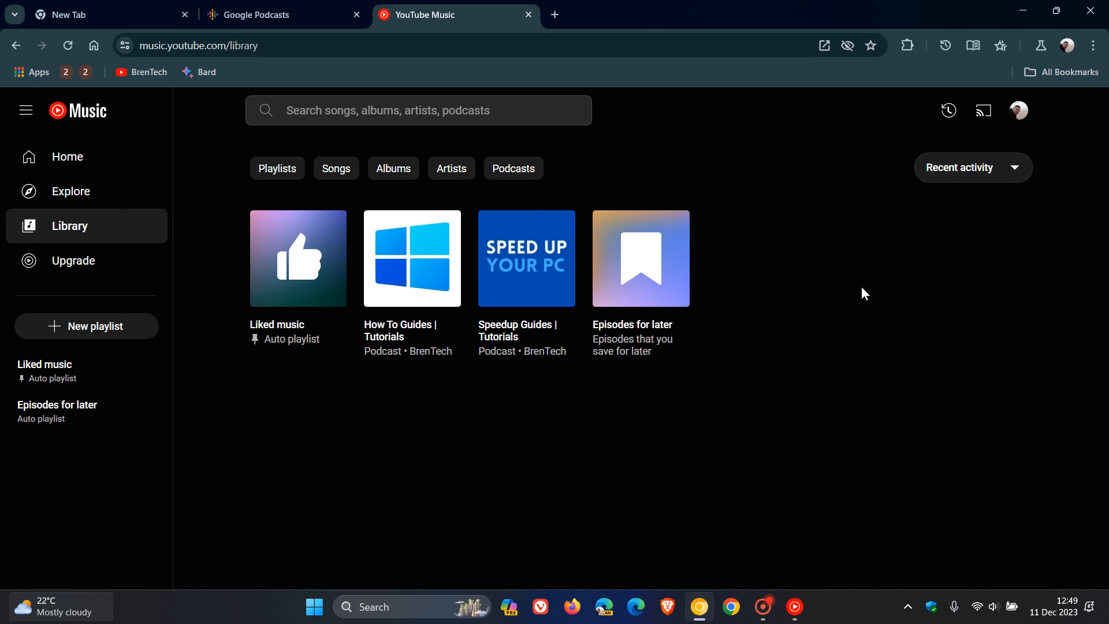
pyautogui.click(275, 13)
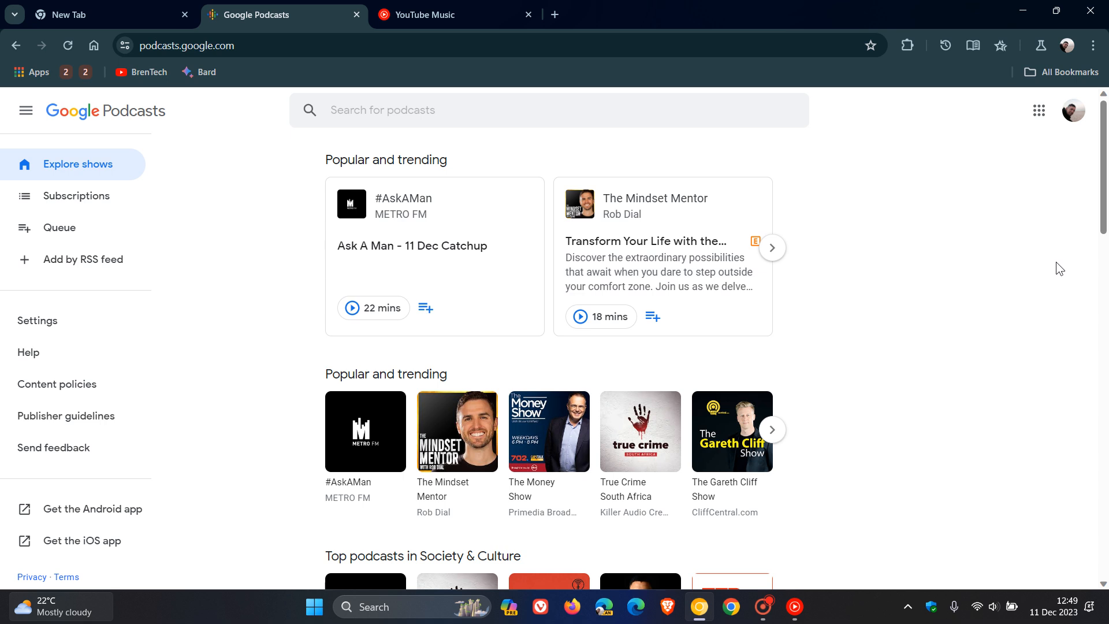
pyautogui.moveTo(1007, 291)
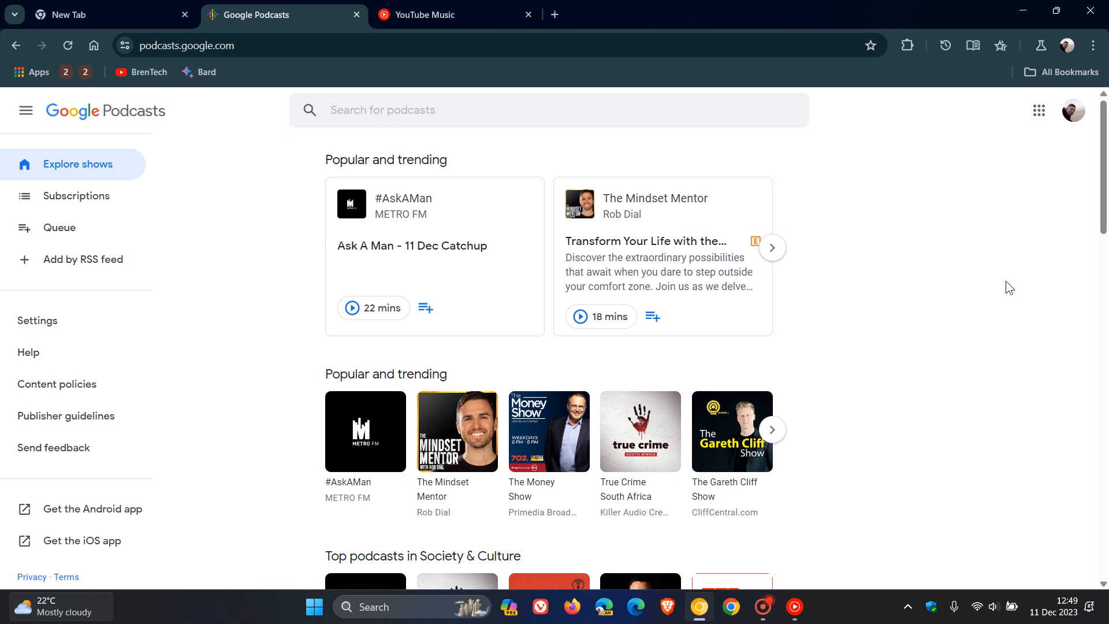
pyautogui.moveTo(649, 178)
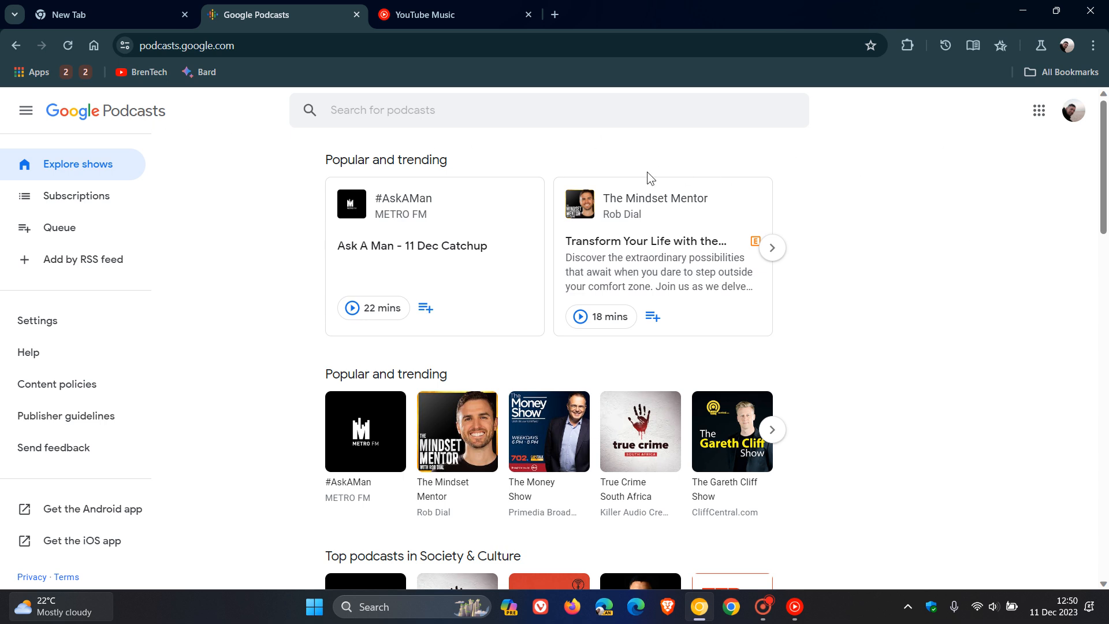
pyautogui.moveTo(957, 348)
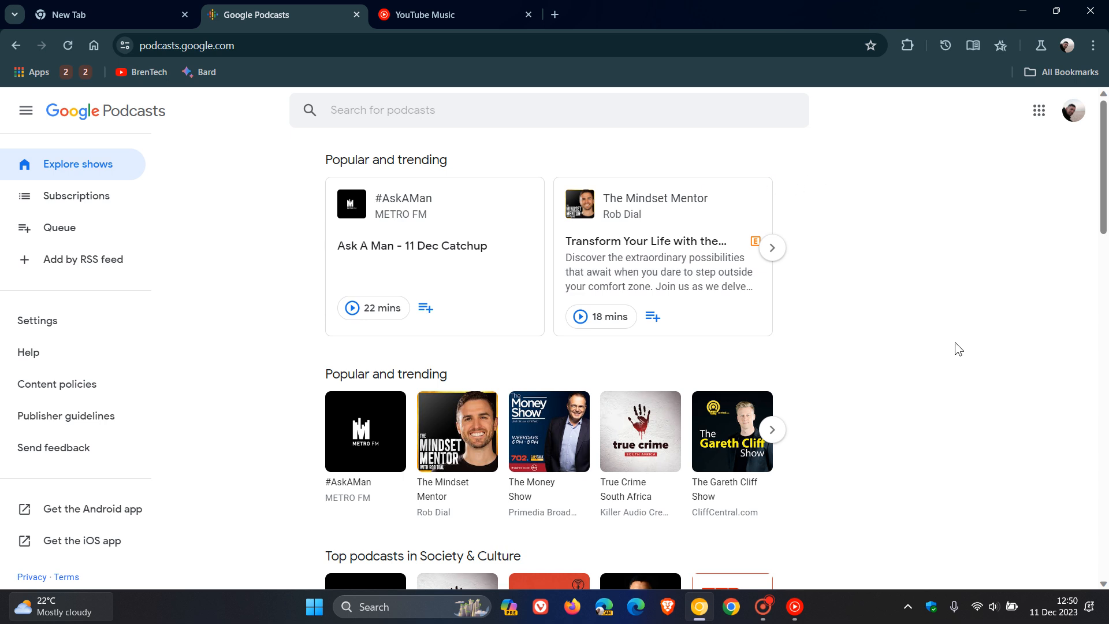
pyautogui.moveTo(692, 136)
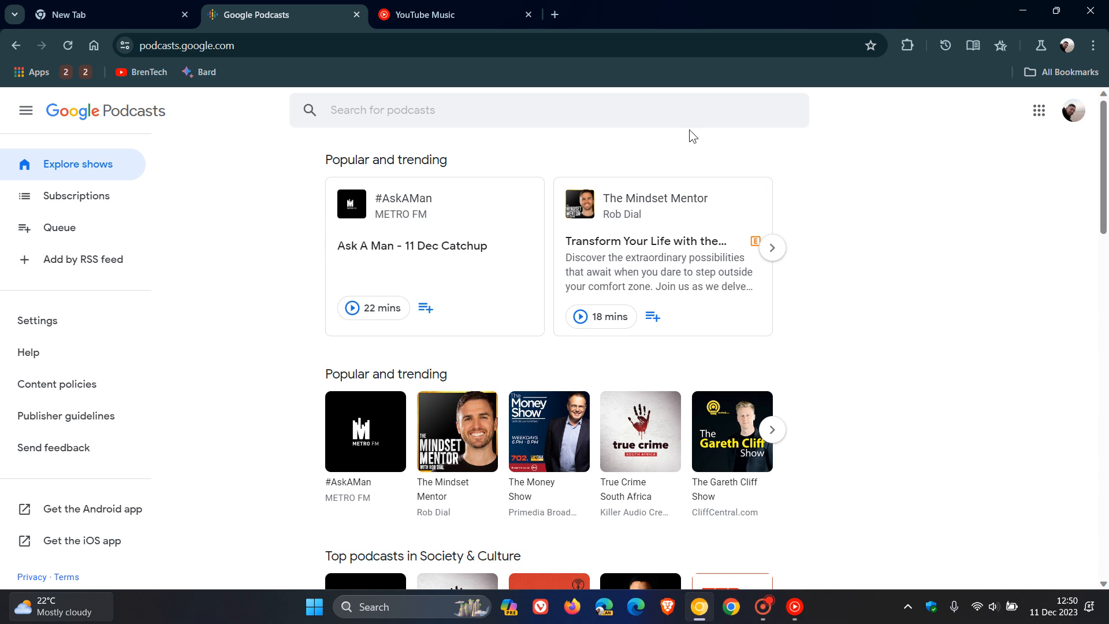
pyautogui.moveTo(946, 255)
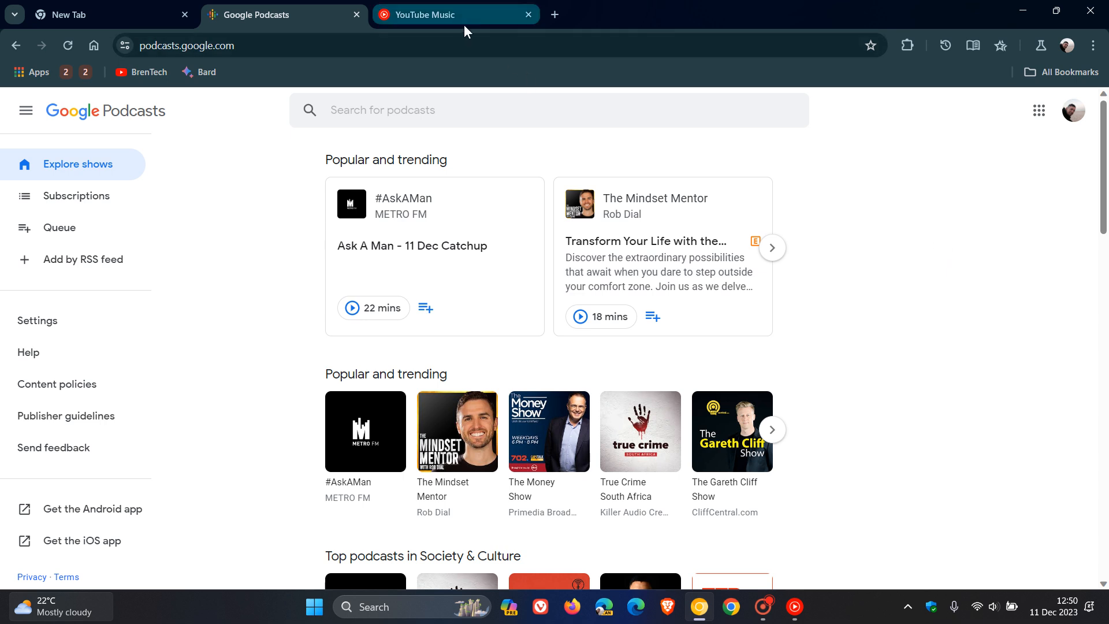
pyautogui.click(455, 14)
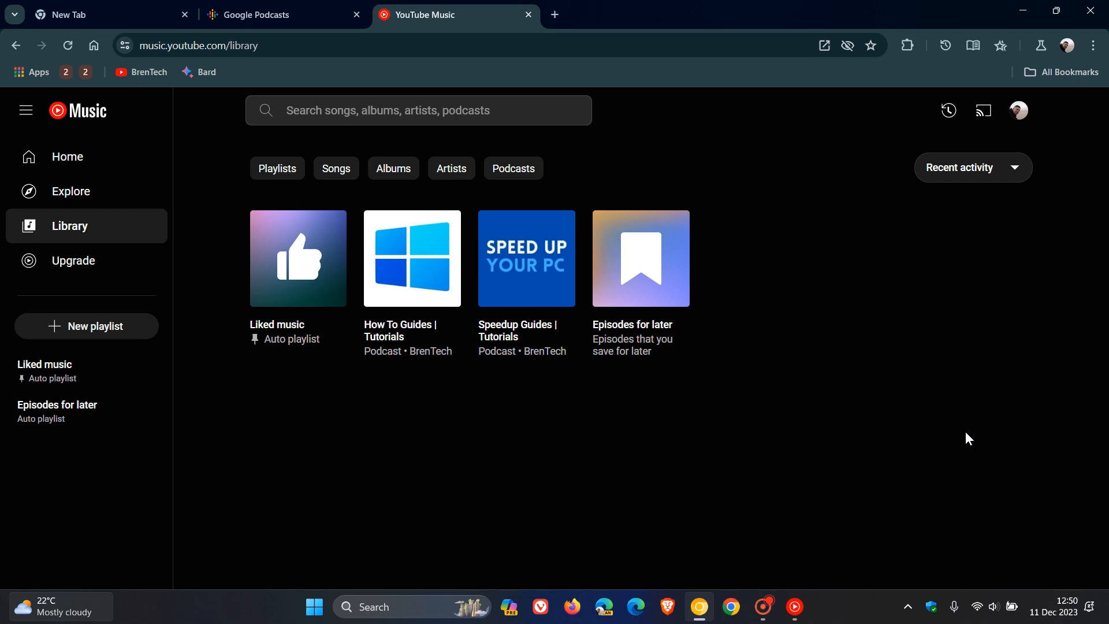
# - Keep the YouTube Music library of saved podcasts on screen, then return to Google Podcasts
pyautogui.click(277, 14)
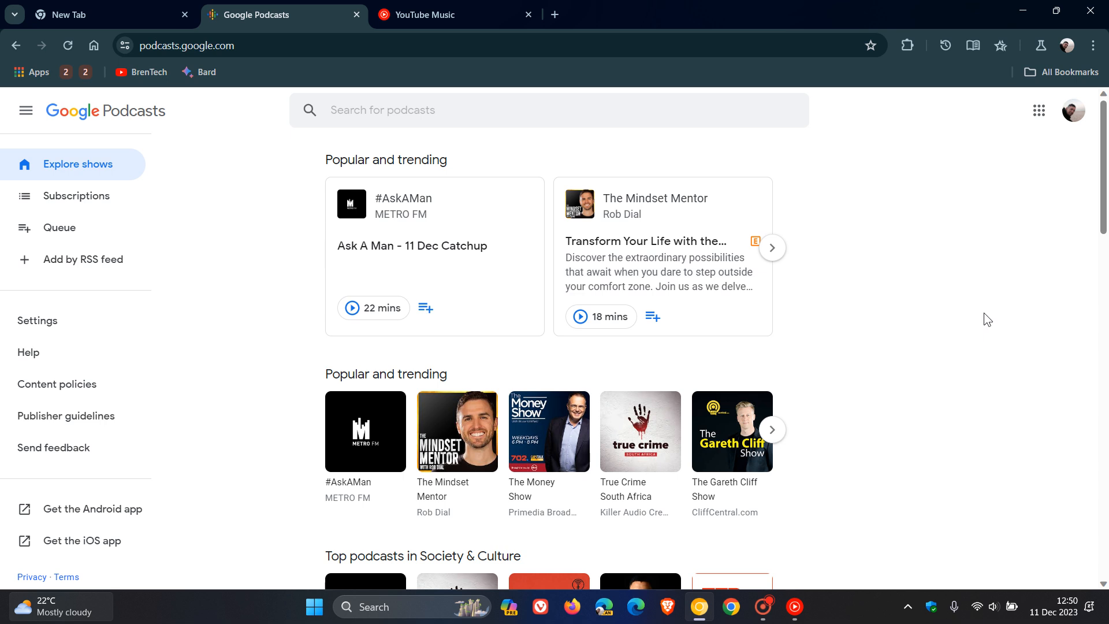
pyautogui.click(453, 14)
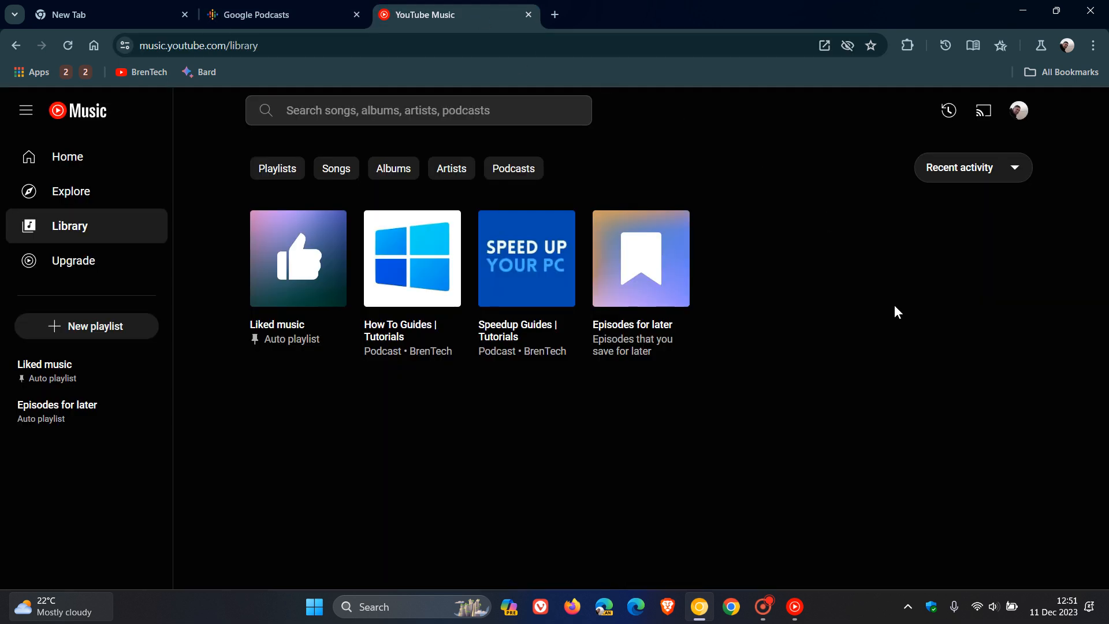
pyautogui.moveTo(941, 308)
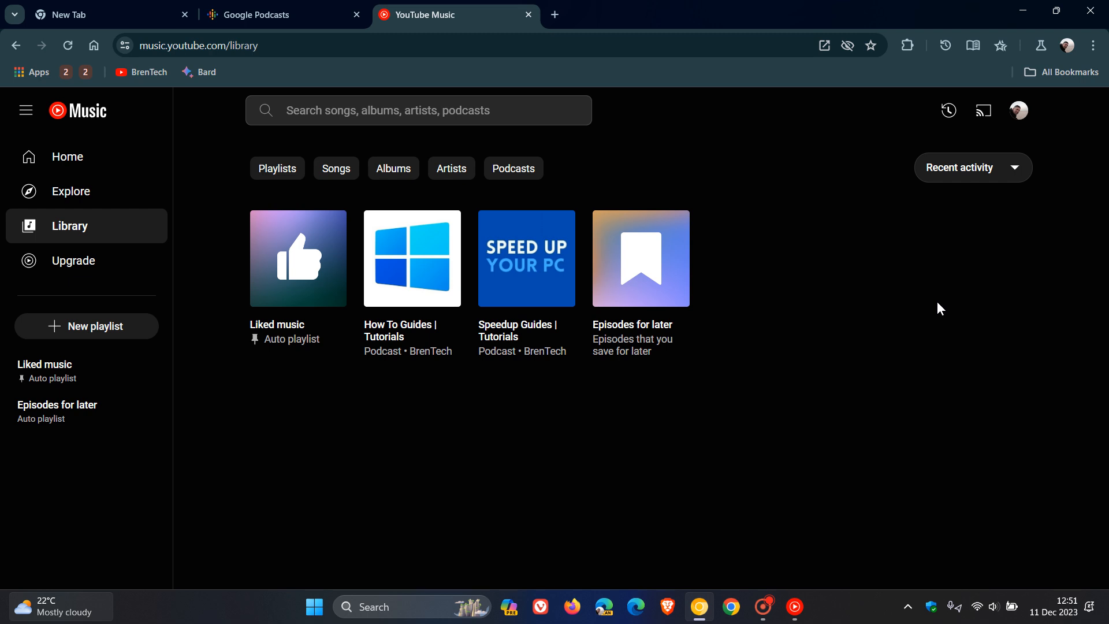
pyautogui.moveTo(817, 299)
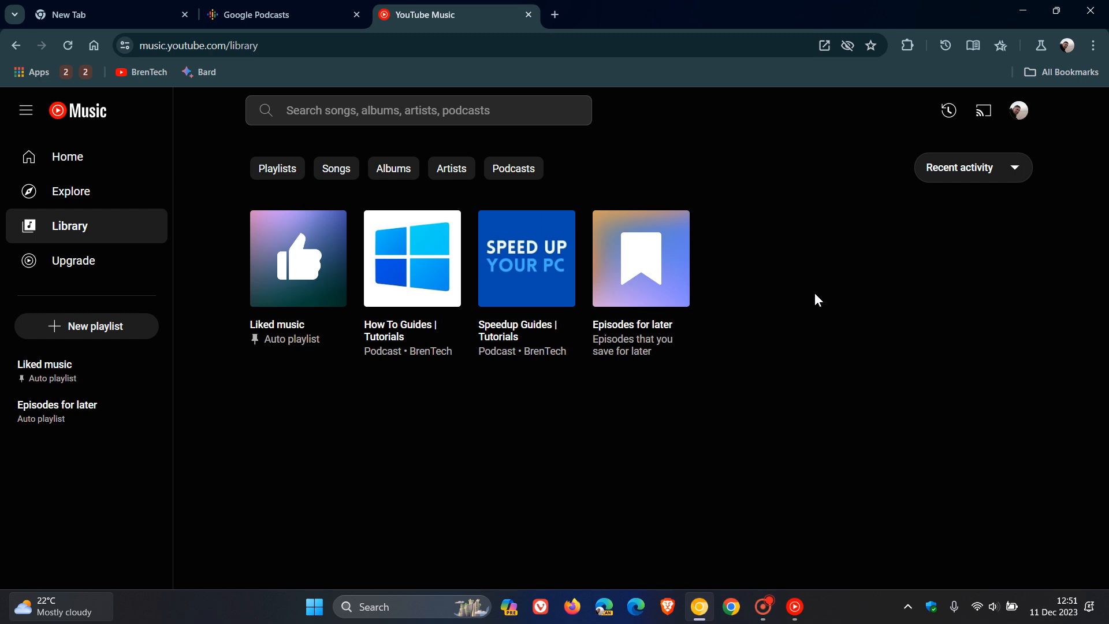
pyautogui.moveTo(283, 14)
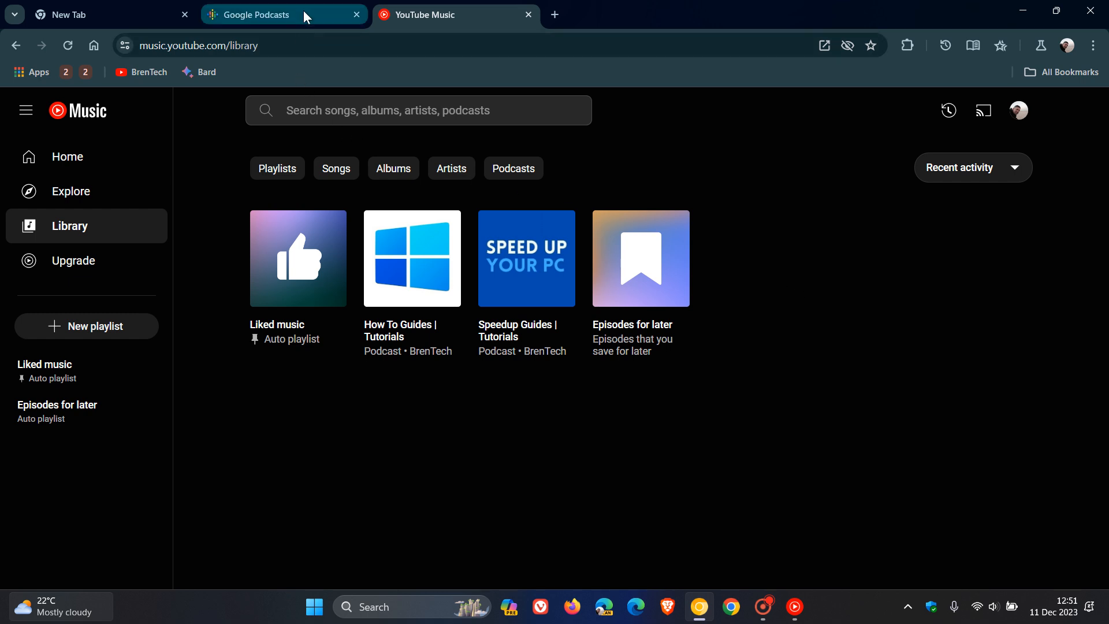
pyautogui.click(276, 14)
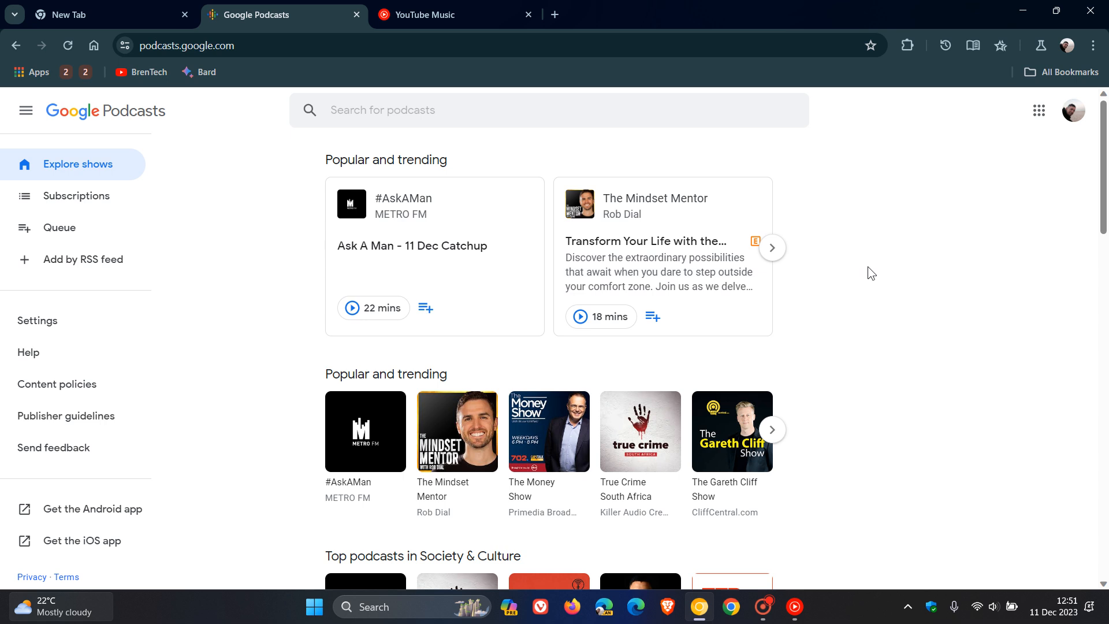
pyautogui.moveTo(864, 273)
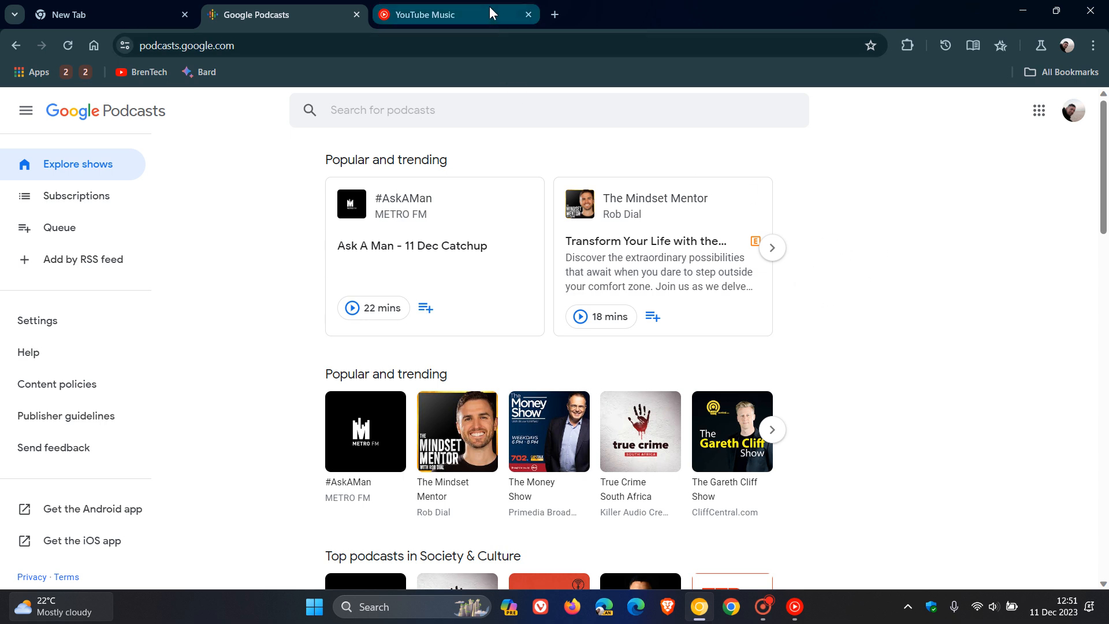
# - Show Chrome's blank new tab page with the Google search box
pyautogui.click(99, 14)
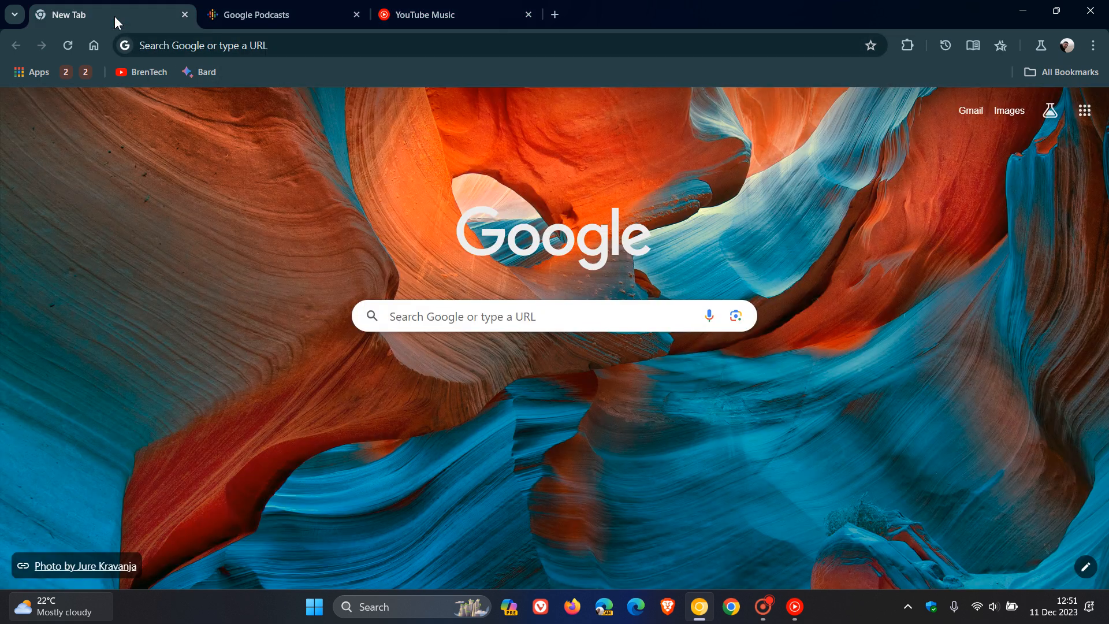
pyautogui.moveTo(920, 265)
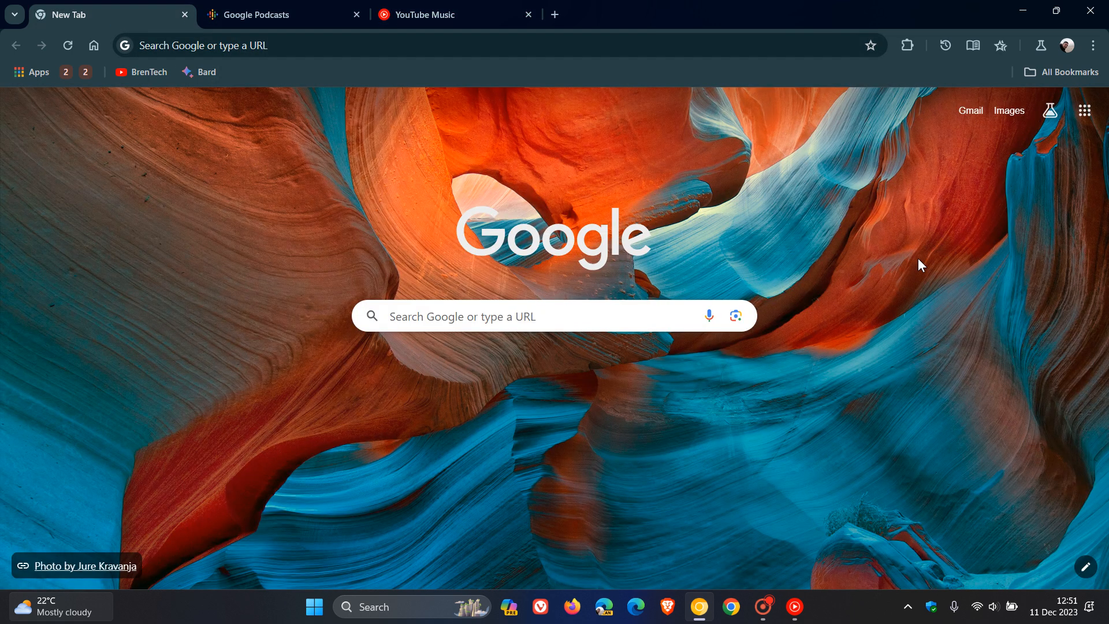